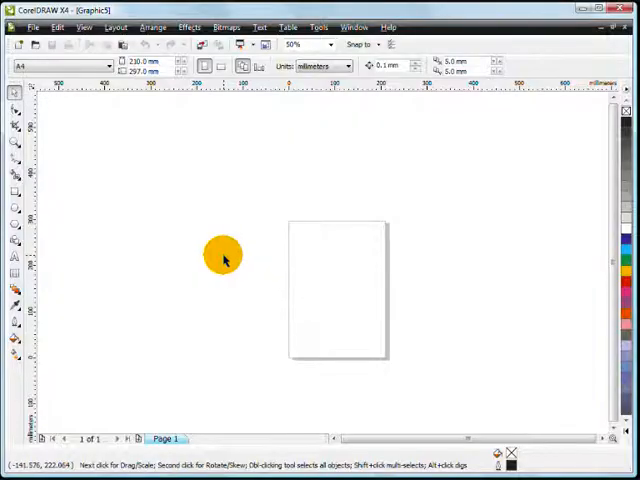
mouse_move(230, 267)
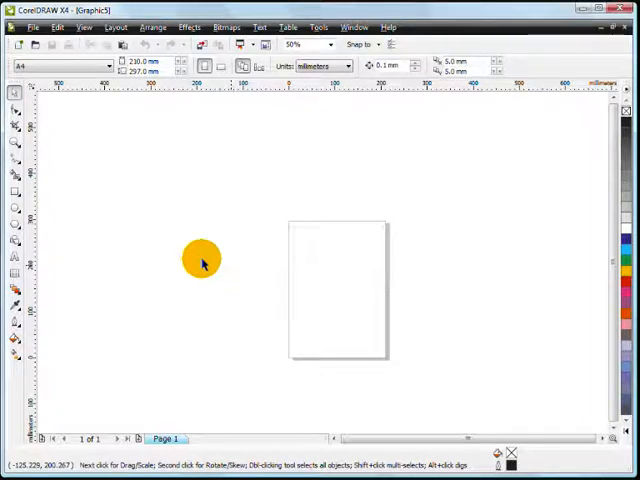
mouse_move(14, 259)
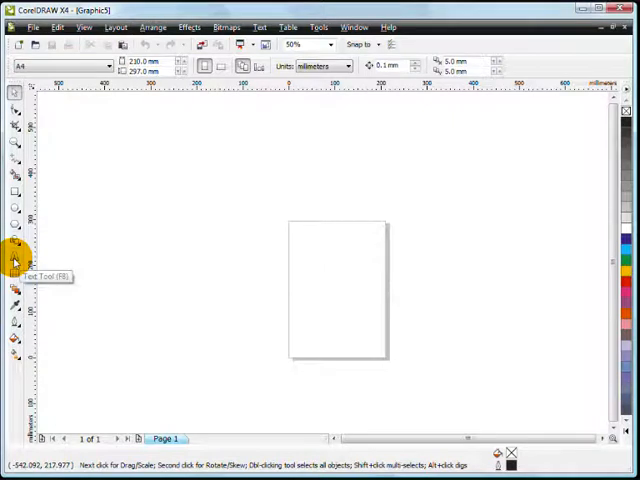
- With the Text tool and nothing selected, make Boink LET at 400 pt the default for new artistic text
click(14, 261)
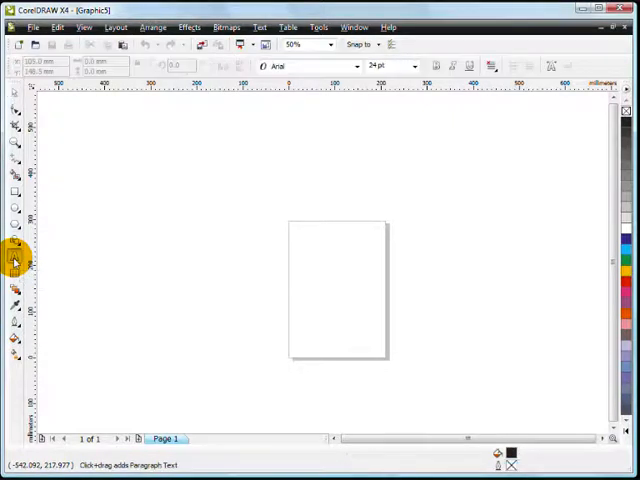
mouse_move(355, 70)
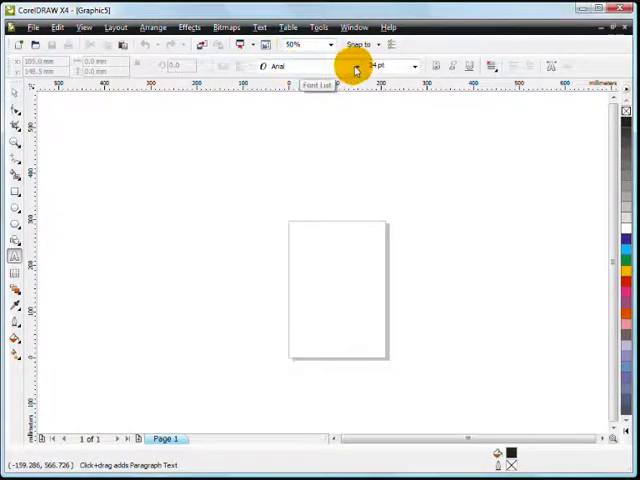
click(355, 66)
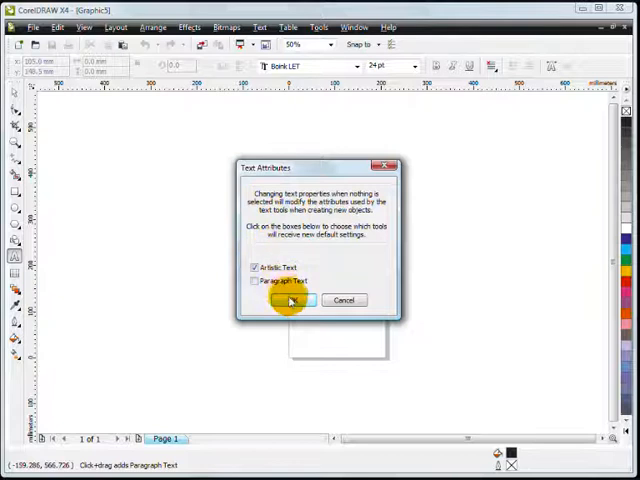
click(293, 300)
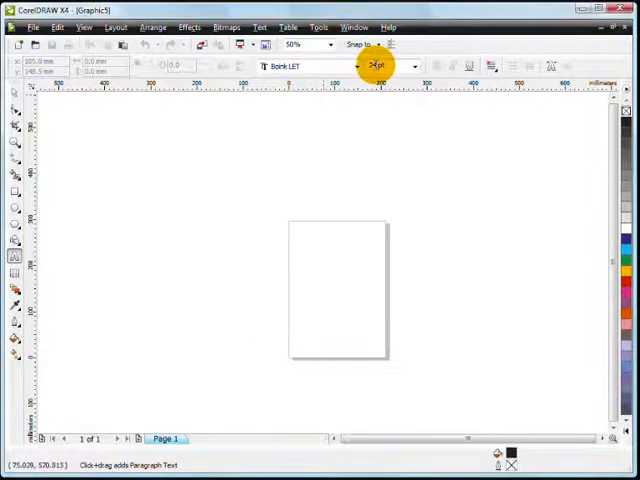
mouse_move(378, 66)
text(400)
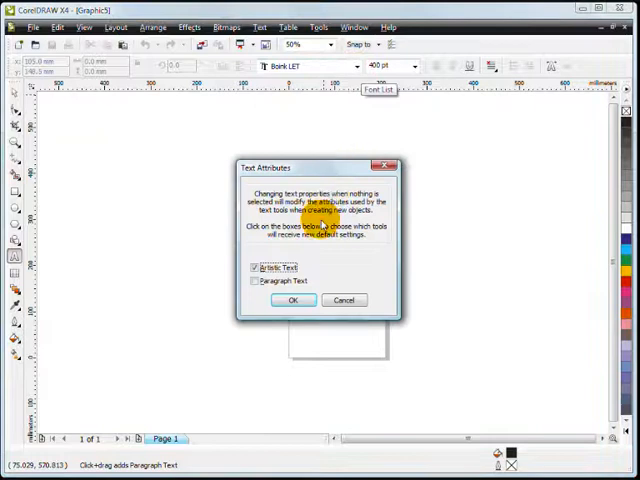
click(293, 300)
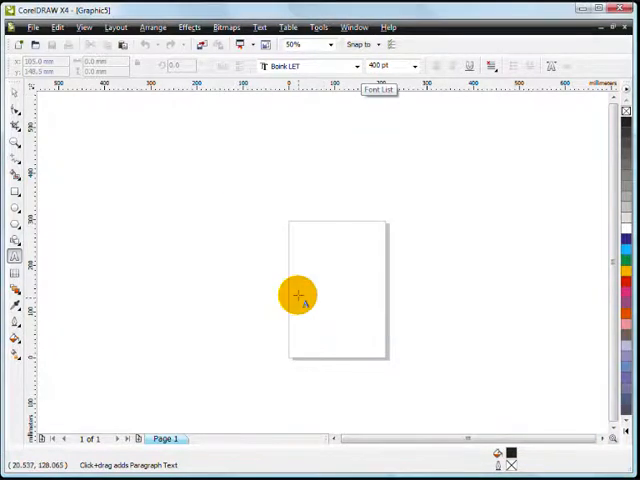
mouse_move(222, 208)
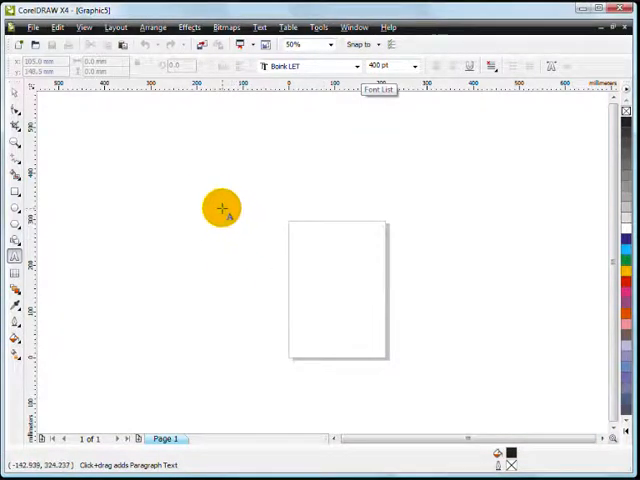
mouse_move(220, 218)
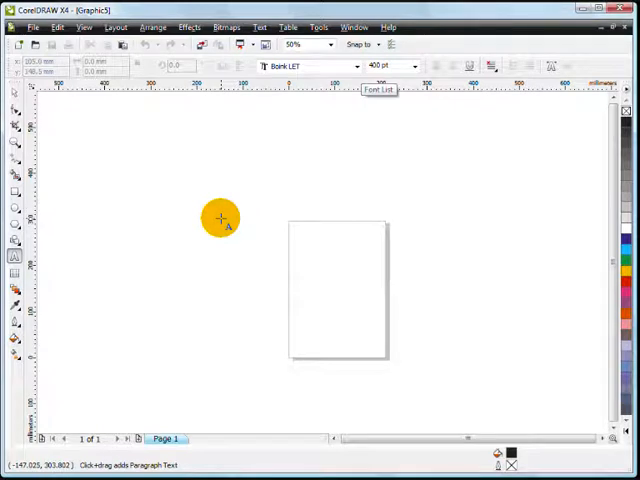
- Place artistic text above-left of the page reading HAPPY and BIRTHDAY on two lines
click(222, 190)
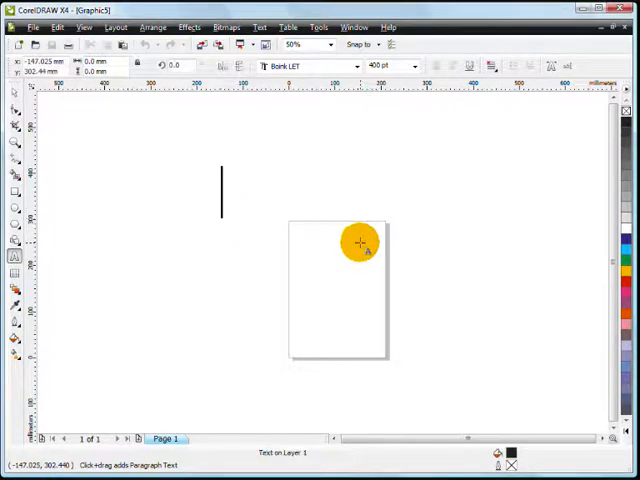
text(H)
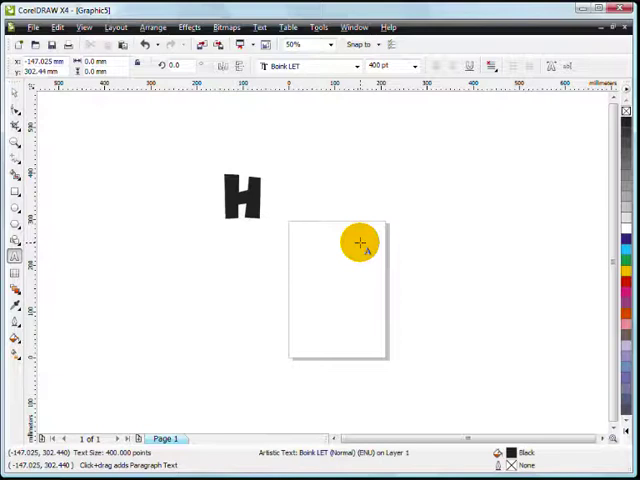
text(APPY)
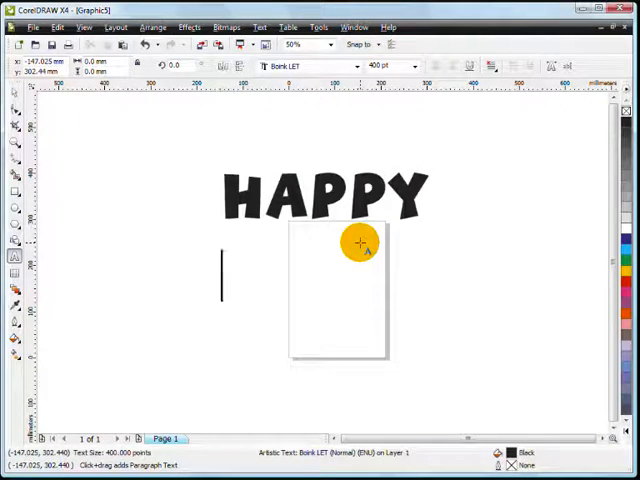
text(BIRTHDAY)
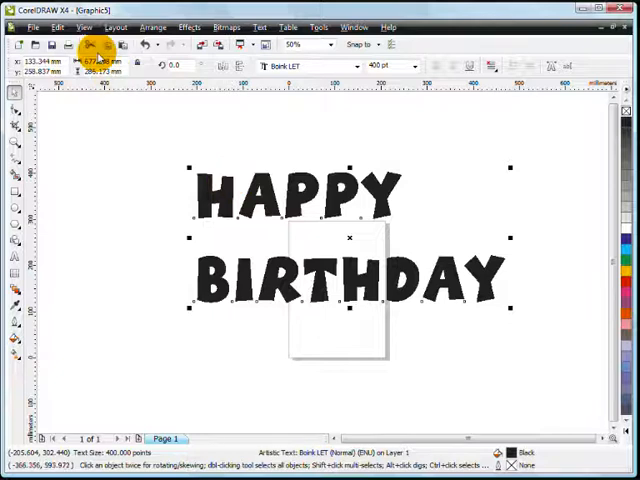
- Show Simple Wireframe, convert the lettering to curves and break it apart into separate letters
click(83, 27)
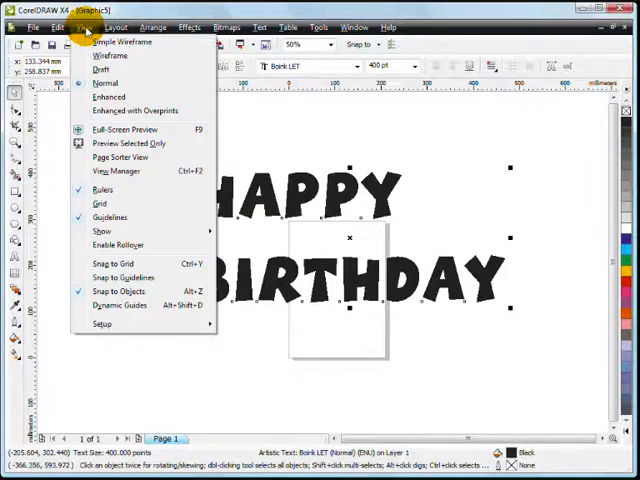
click(104, 55)
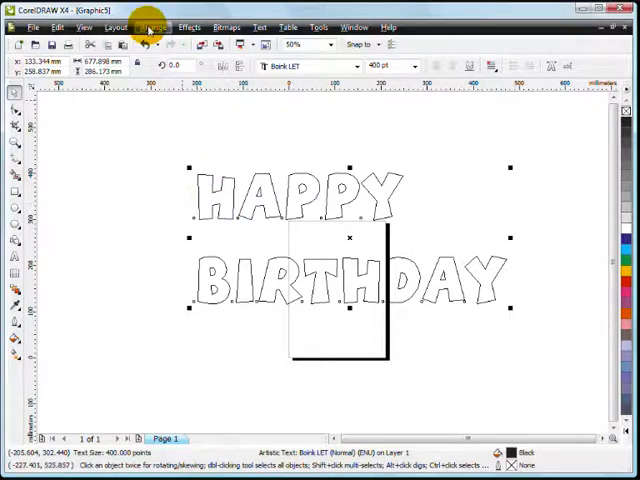
click(150, 27)
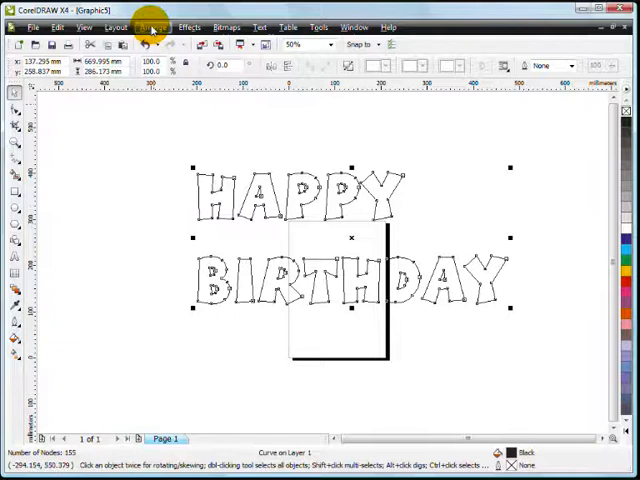
click(152, 27)
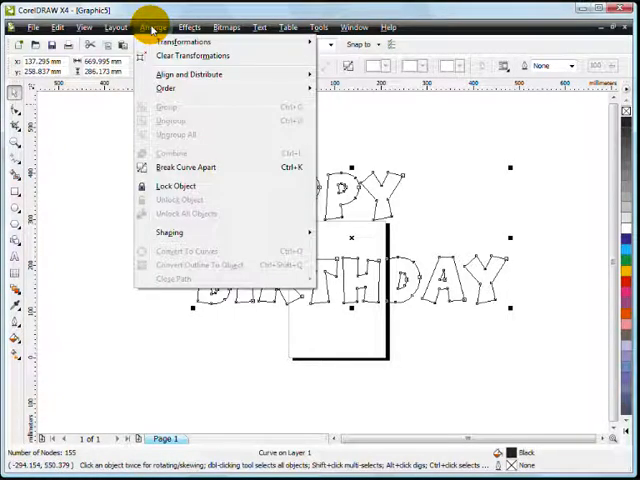
mouse_move(186, 167)
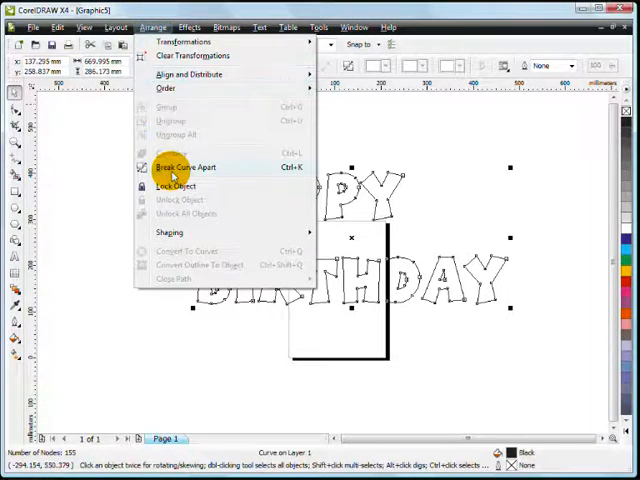
mouse_move(185, 167)
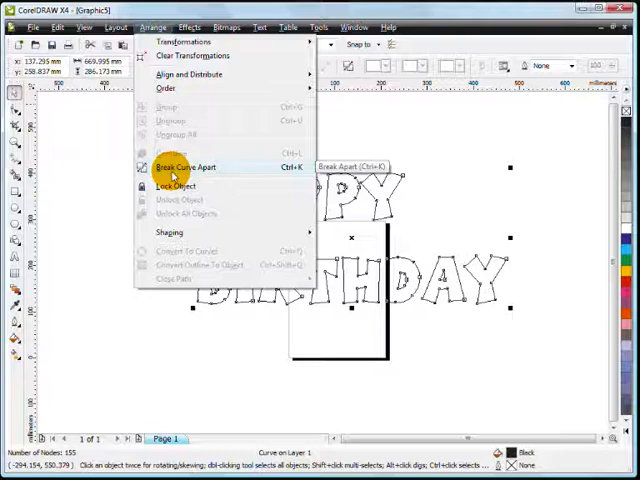
click(185, 167)
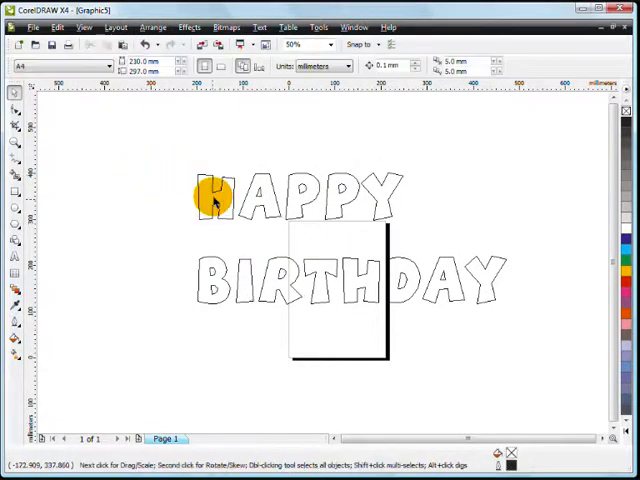
- Drag the H of HAPPY into place, then marquee-select all 21 letter shapes together
click(213, 198)
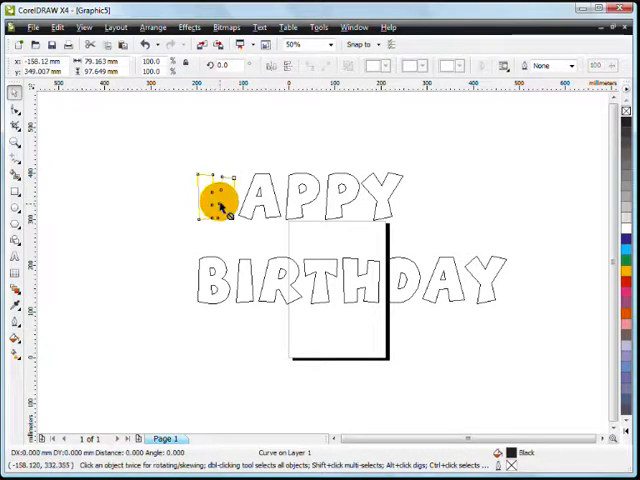
drag(215, 200, 385, 215)
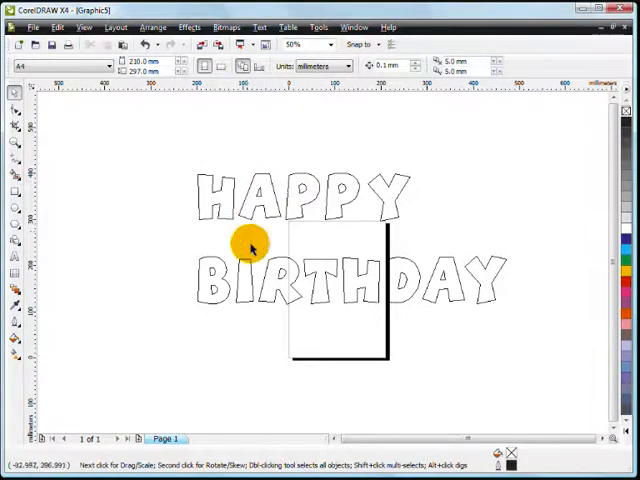
drag(250, 245, 538, 335)
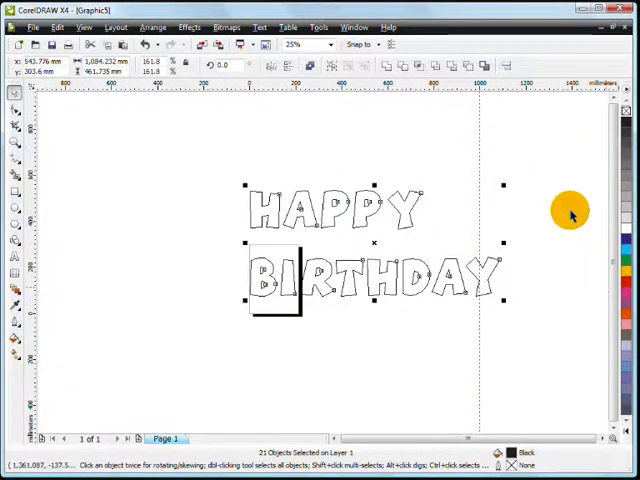
mouse_move(290, 318)
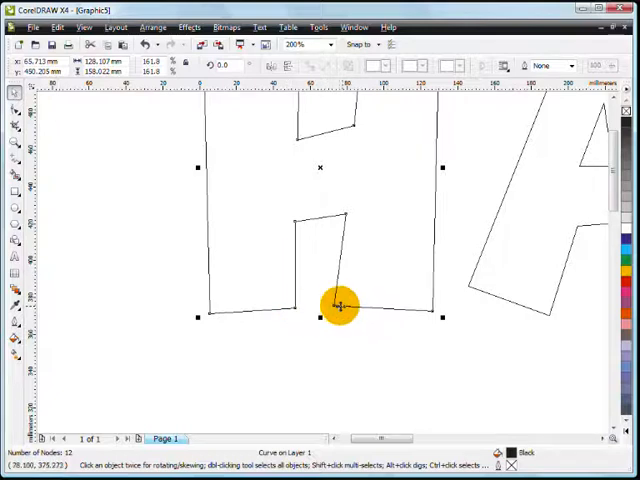
- Move one node of the H with the Shape tool, zoom to 25% and return to the Pick tool
click(295, 45)
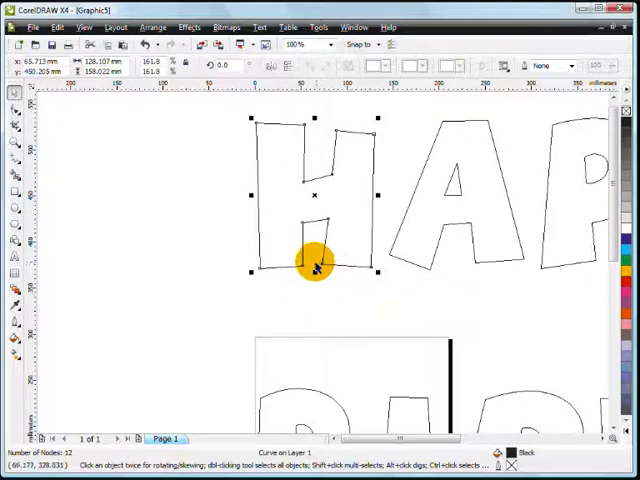
mouse_move(313, 271)
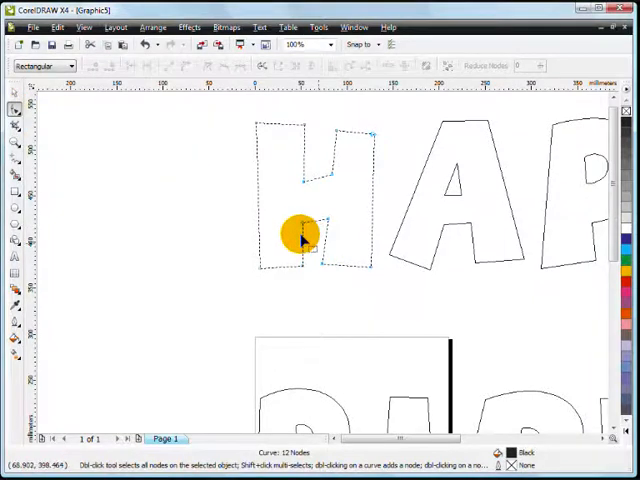
drag(300, 240, 300, 220)
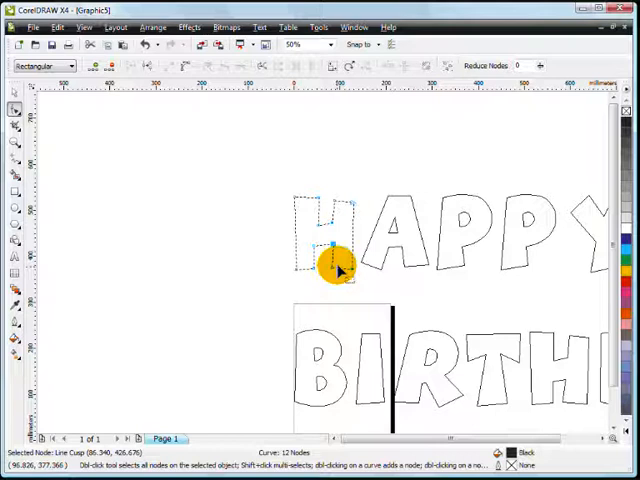
mouse_move(485, 365)
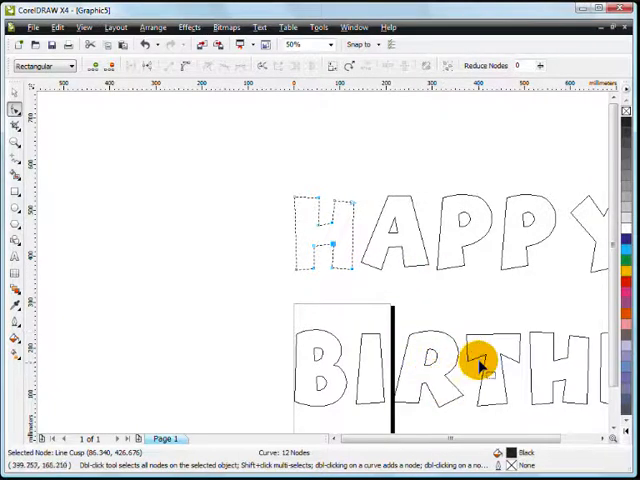
click(301, 44)
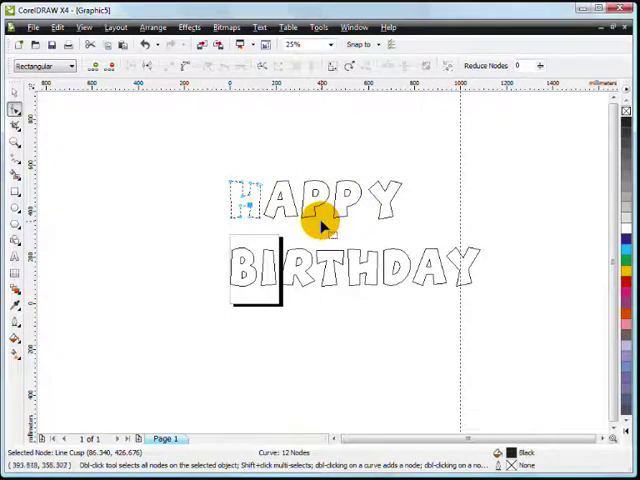
mouse_move(245, 170)
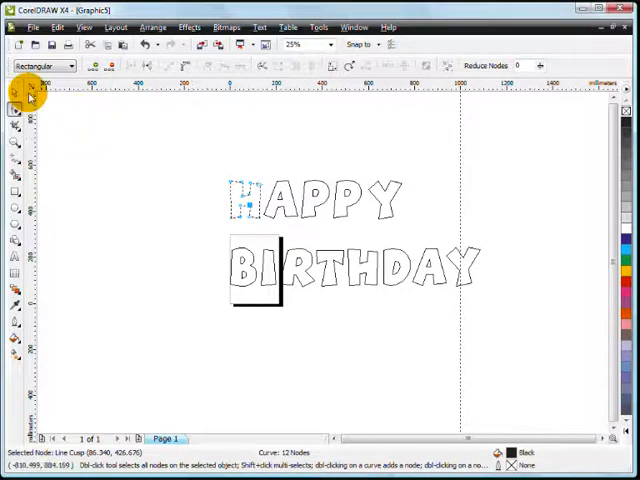
click(14, 93)
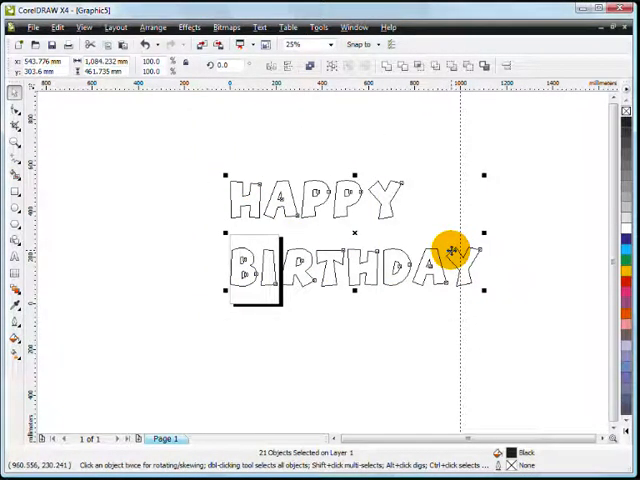
- Bring up the Edit commands to copy the 21 selected letter curves
click(56, 27)
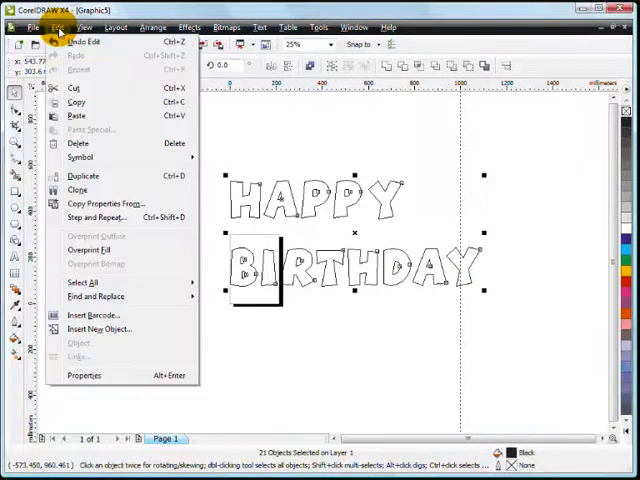
mouse_move(76, 102)
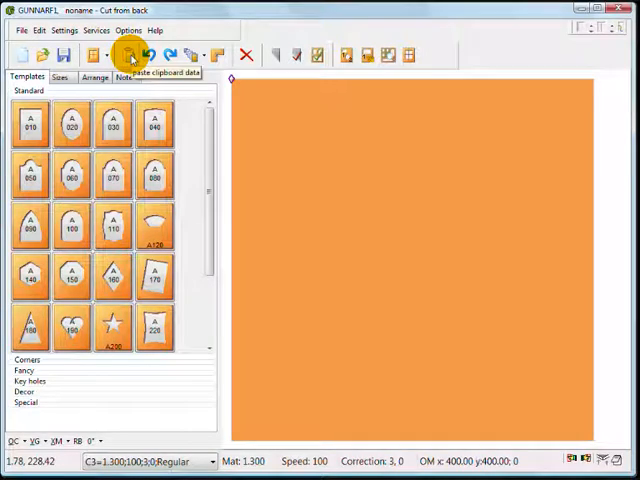
- Paste the clipboard lettering as closed polygons and start editing its X width for 300 mm
click(129, 55)
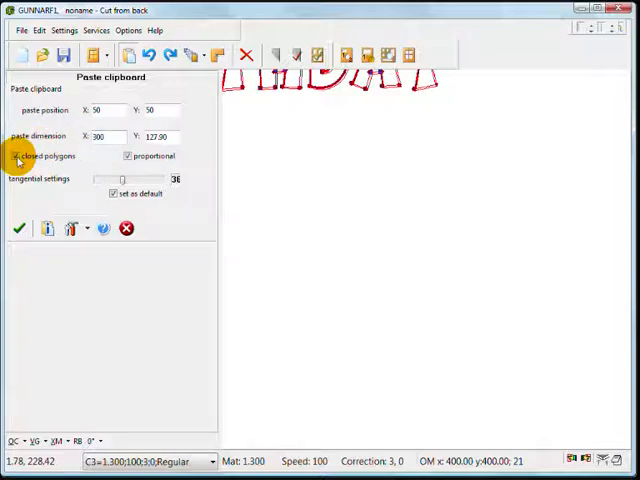
click(16, 155)
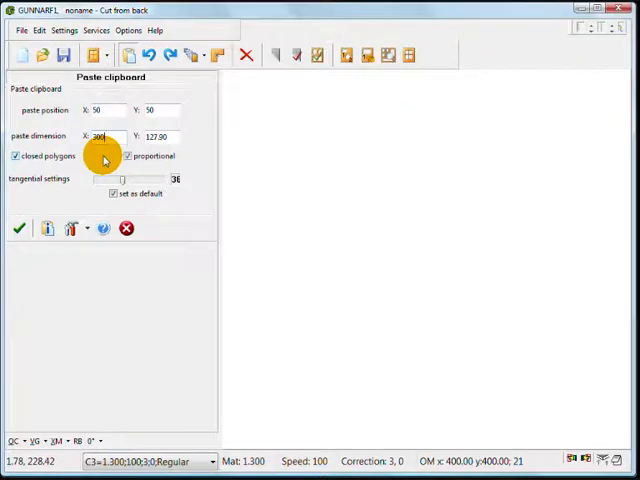
click(20, 228)
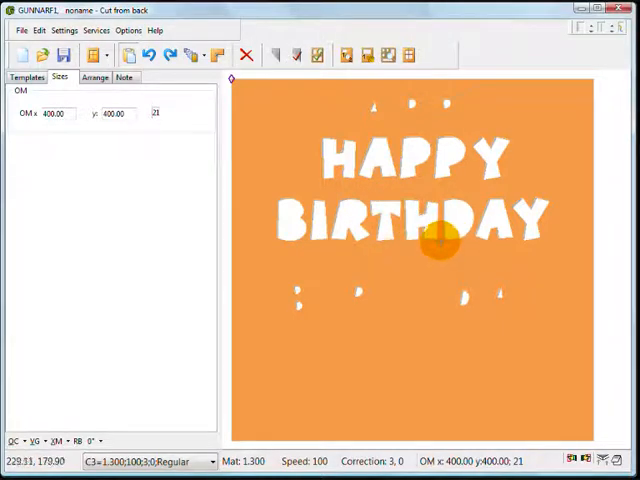
mouse_move(450, 237)
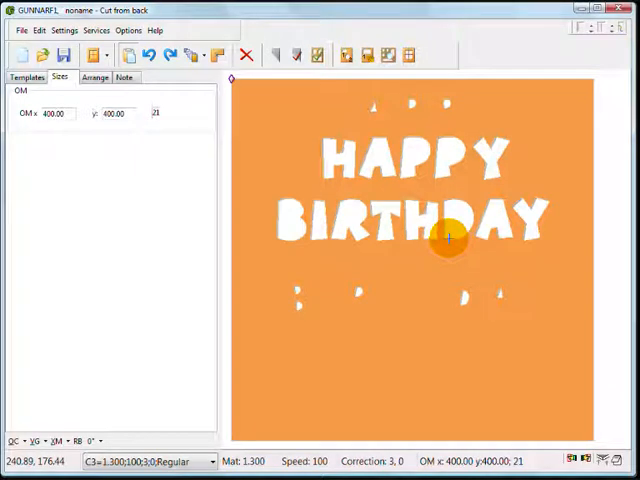
mouse_move(420, 235)
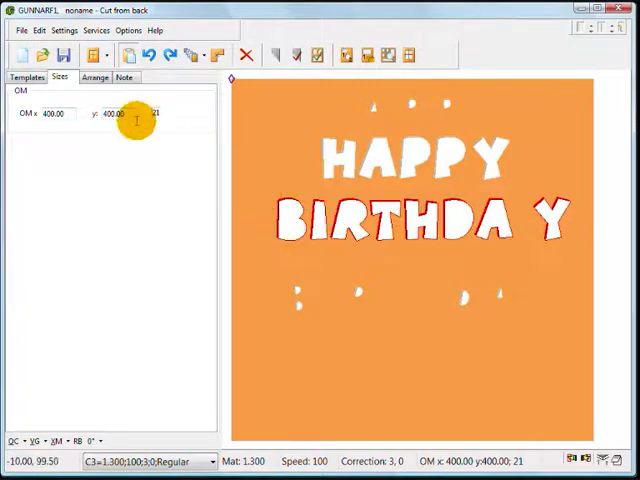
- Use Arrange > Equal space so the BIRTHDAY letters spread evenly out to the shifted Y
click(94, 77)
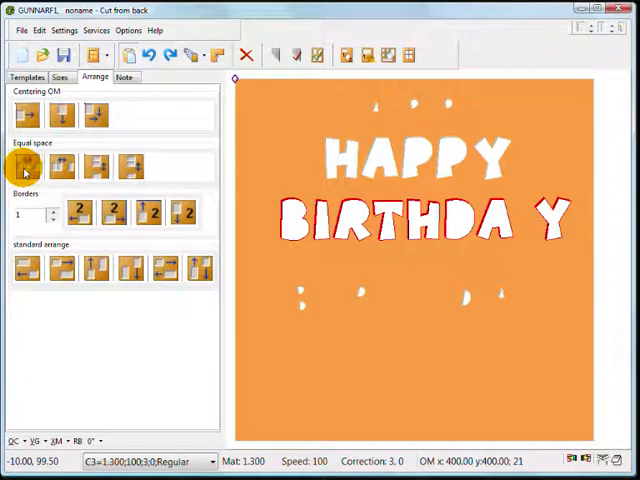
click(95, 165)
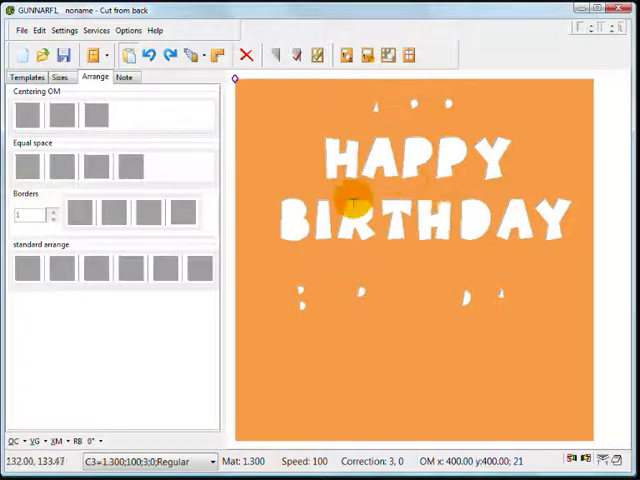
mouse_move(353, 203)
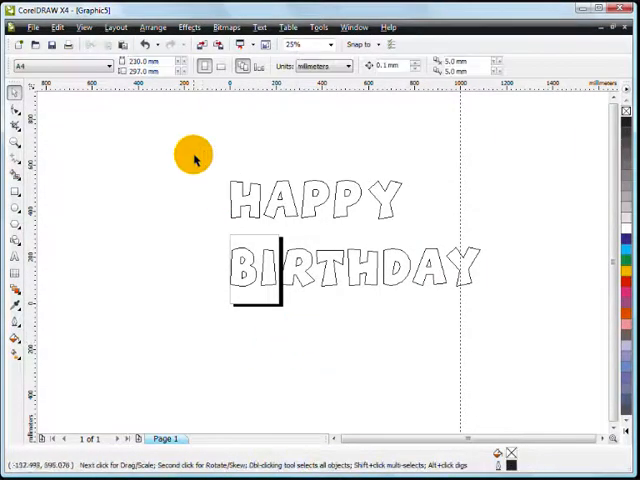
- Slide the HAPPY letters into overlap and rotate the H by about 11.6°
drag(195, 158, 420, 213)
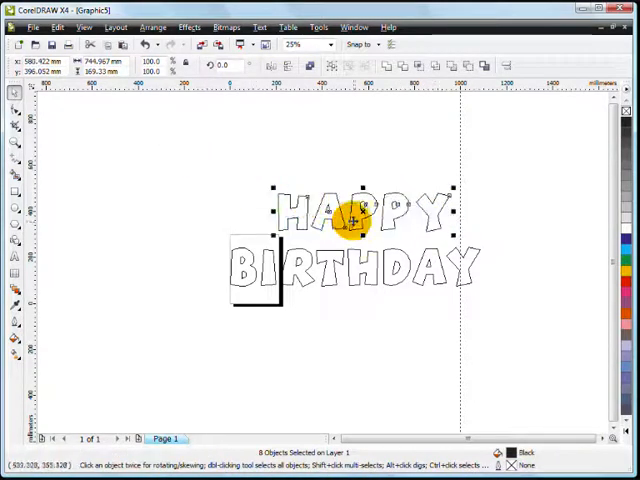
click(305, 44)
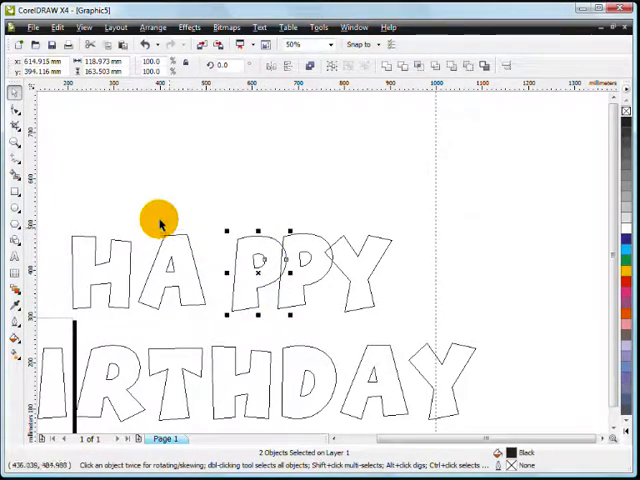
drag(158, 220, 185, 285)
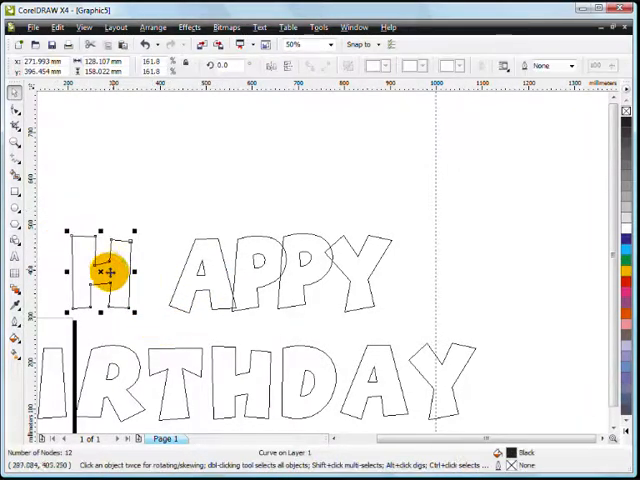
click(100, 272)
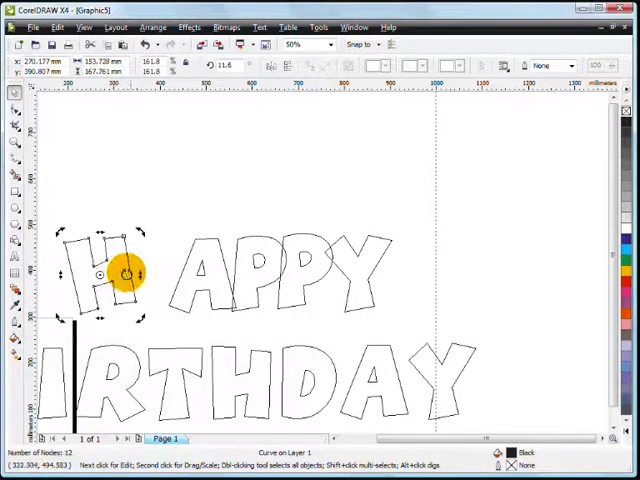
drag(100, 275, 157, 275)
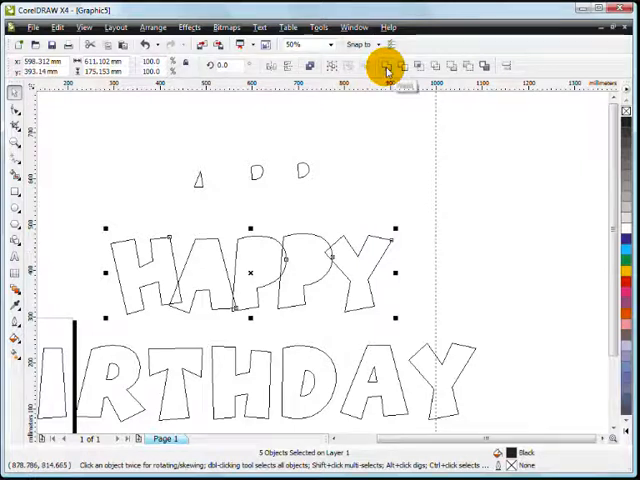
mouse_move(386, 66)
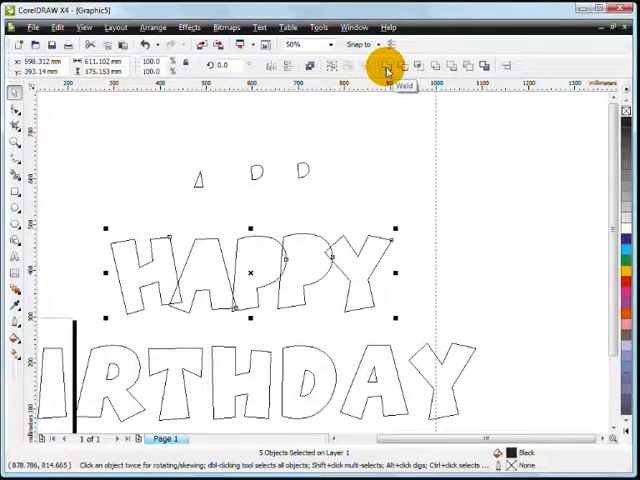
- Weld the overlapping HAPPY letters into one outline and select it with its holes for copying
click(385, 66)
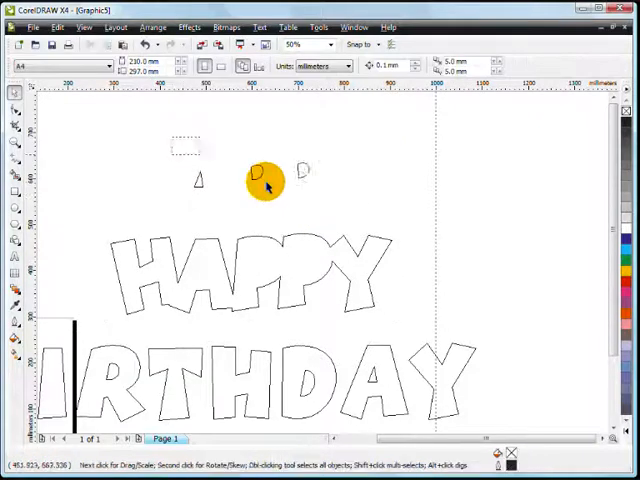
drag(265, 180, 300, 258)
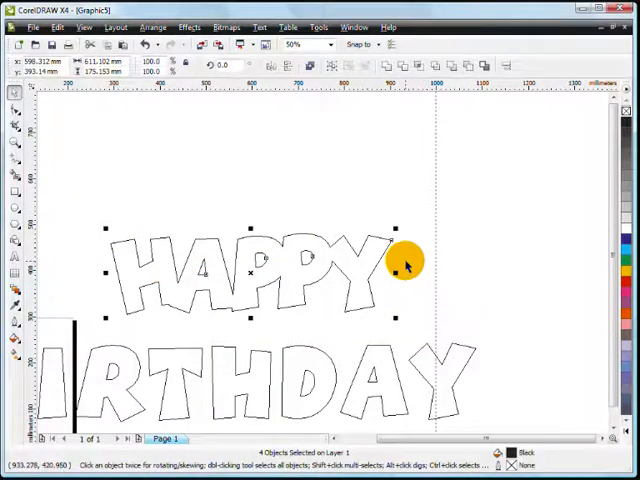
click(55, 27)
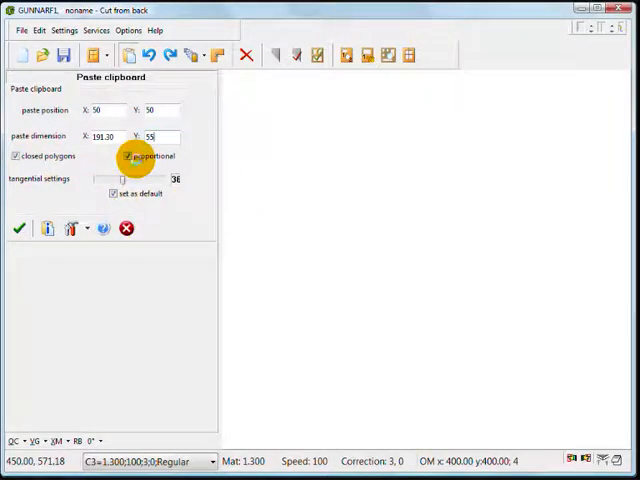
- Paste the welded HAPPY at 55 mm height with proportional width onto the Gunnar SPT32 sheet
click(19, 228)
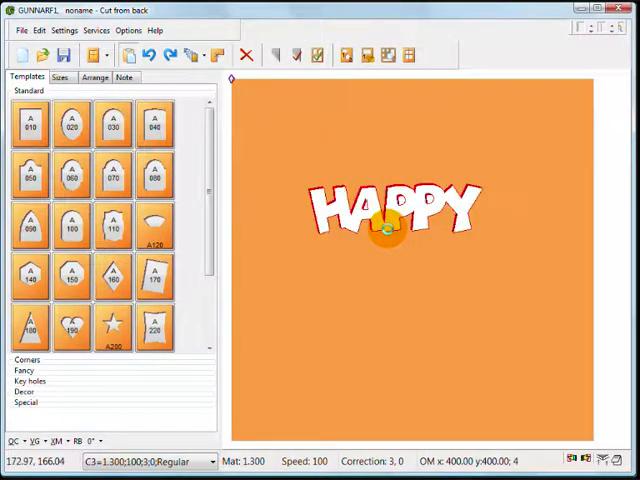
click(60, 77)
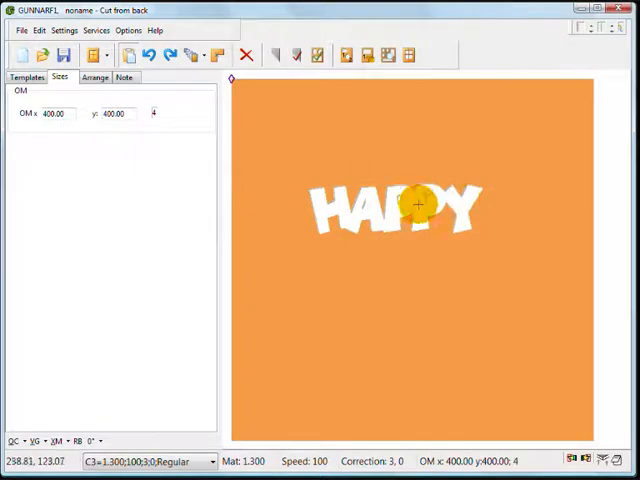